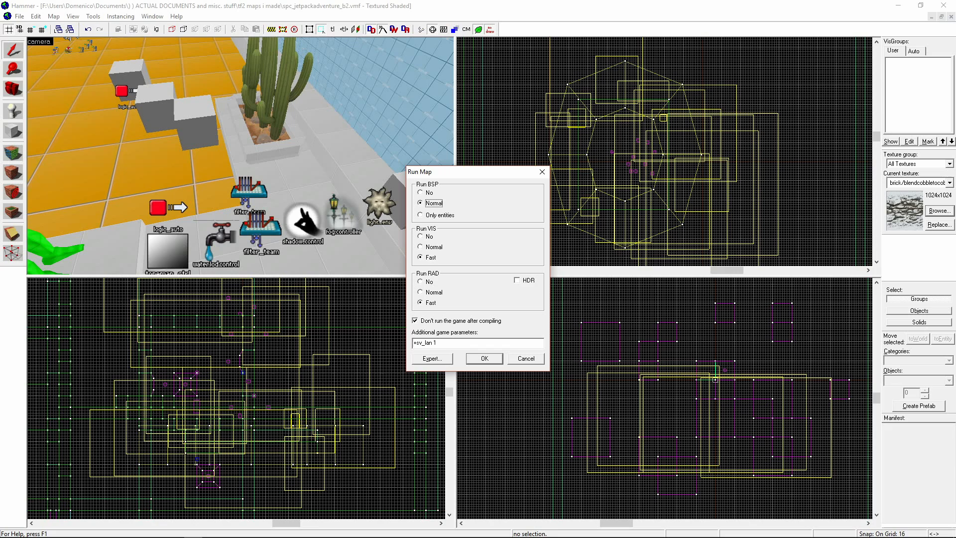
click(484, 358)
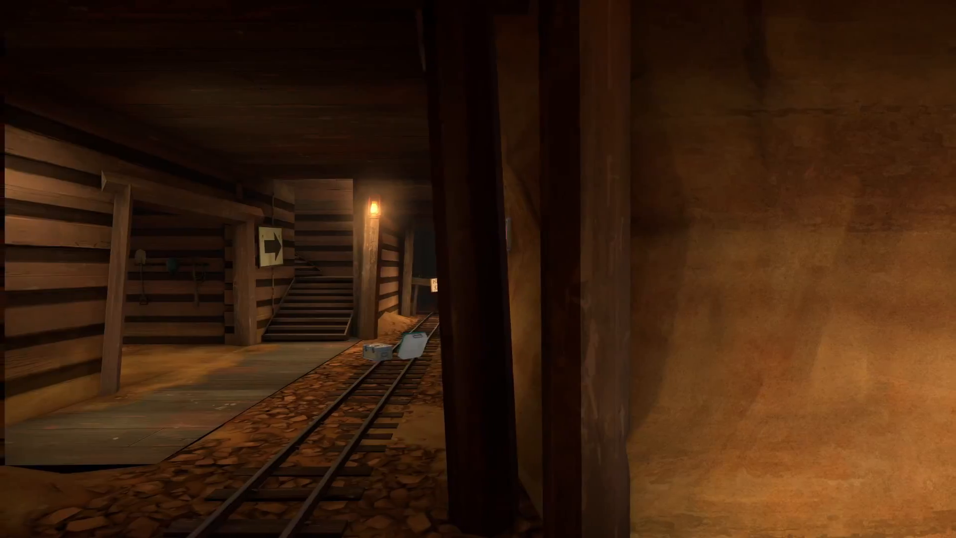
mouse_move(478, 269)
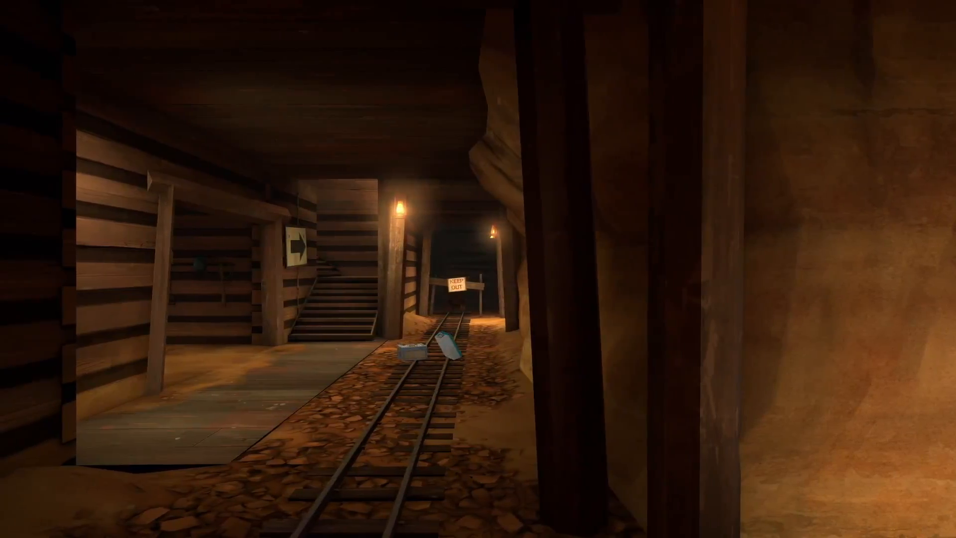